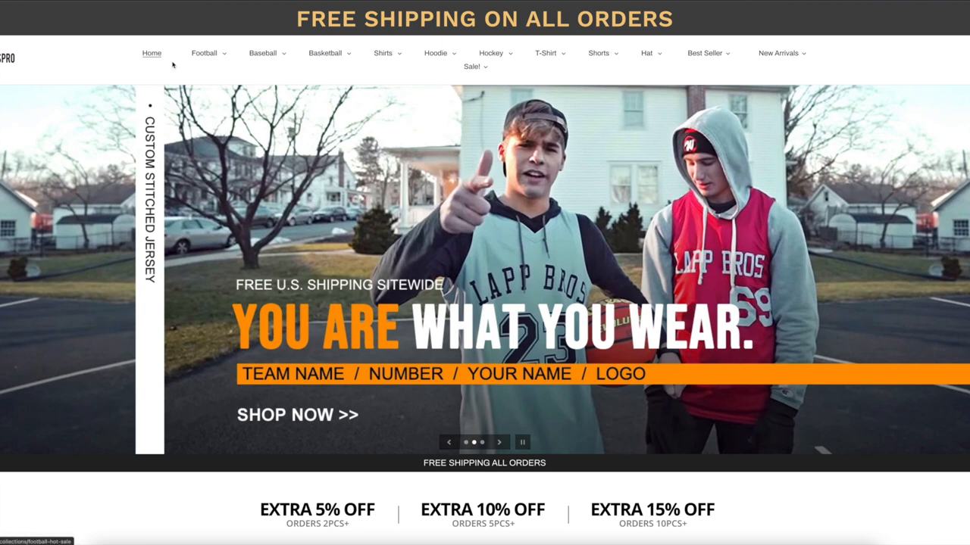
{"action": "mouse_move", "coordinate": [406, 68]}
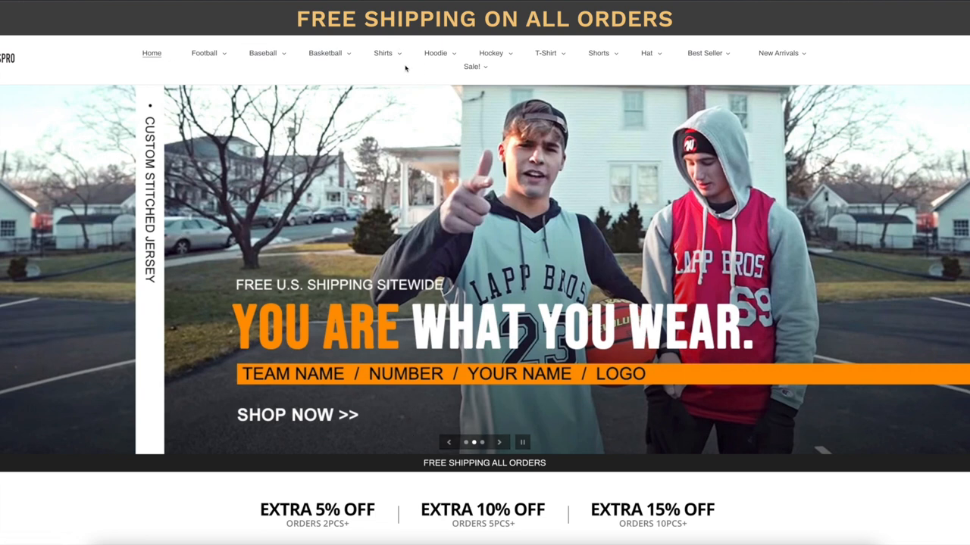
Step: Select the Houston Texans and Miami Dolphins as the user-controlled teams
{"action": "scroll", "scroll_direction": "down", "scroll_amount": 3}
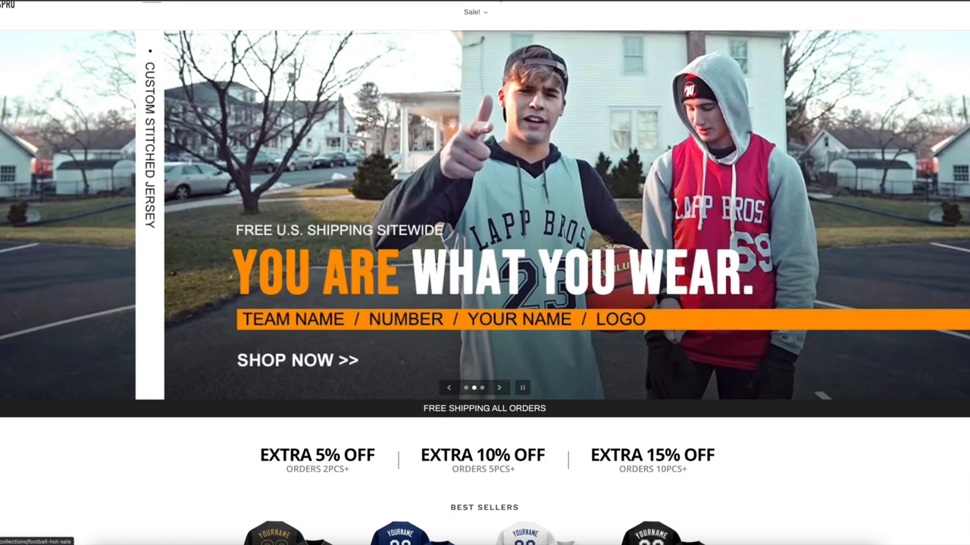
{"action": "scroll", "scroll_direction": "down", "scroll_amount": 3}
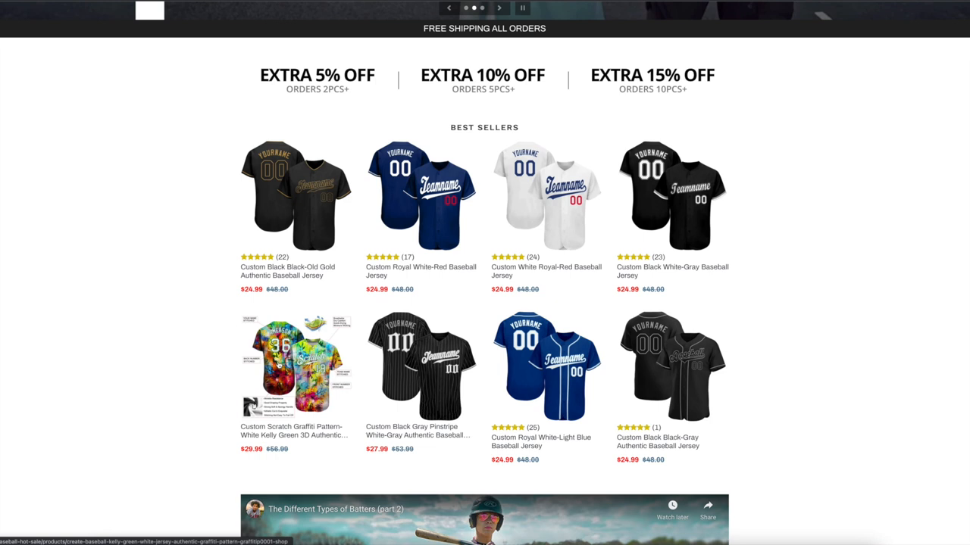
{"action": "scroll", "scroll_direction": "down", "scroll_amount": 3}
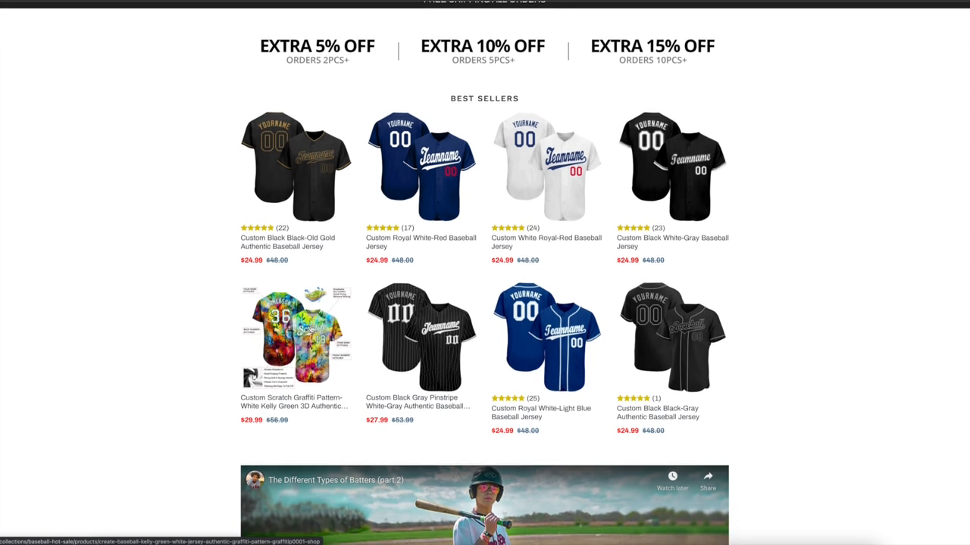
{"action": "scroll", "scroll_direction": "down", "scroll_amount": 3}
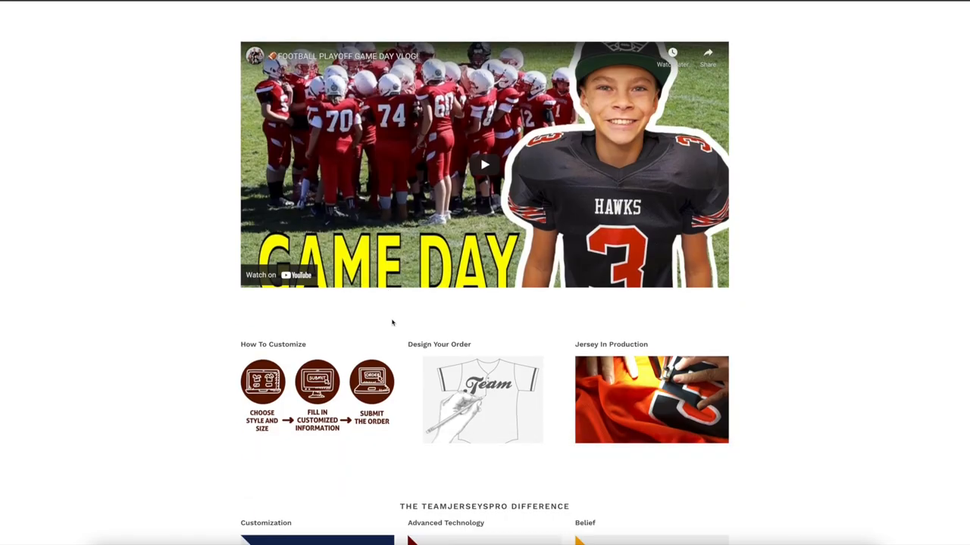
{"action": "scroll", "scroll_direction": "down", "scroll_amount": 3}
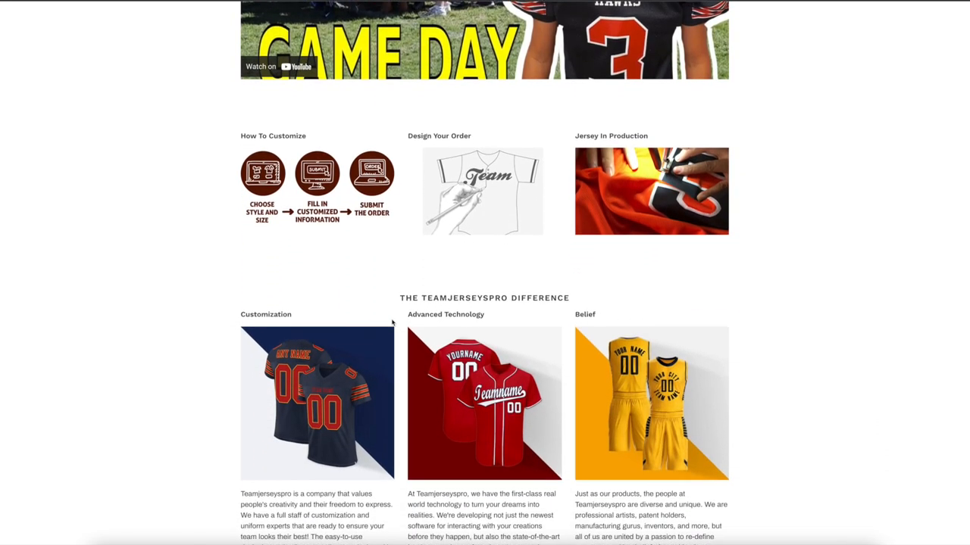
{"action": "scroll", "scroll_direction": "down", "scroll_amount": 3}
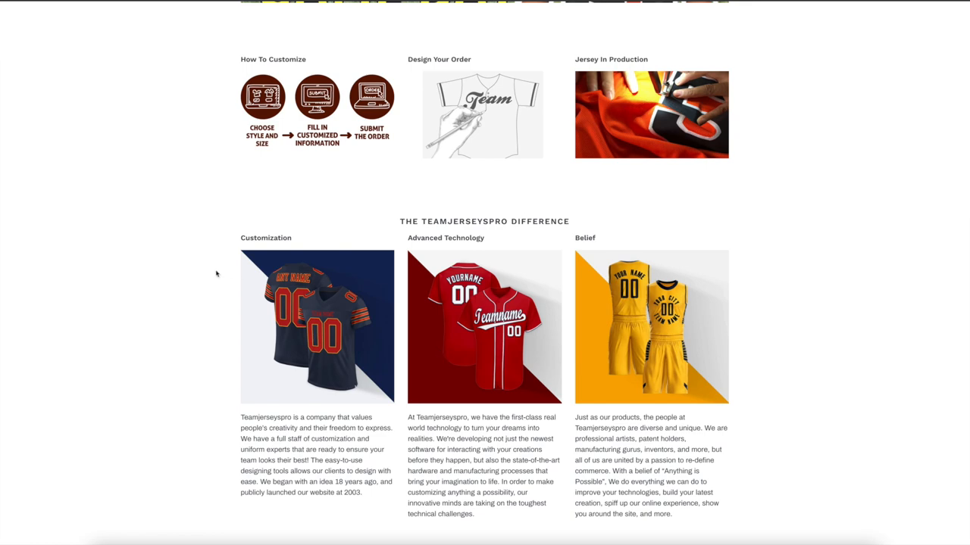
{"action": "scroll", "scroll_direction": "down", "scroll_amount": 3}
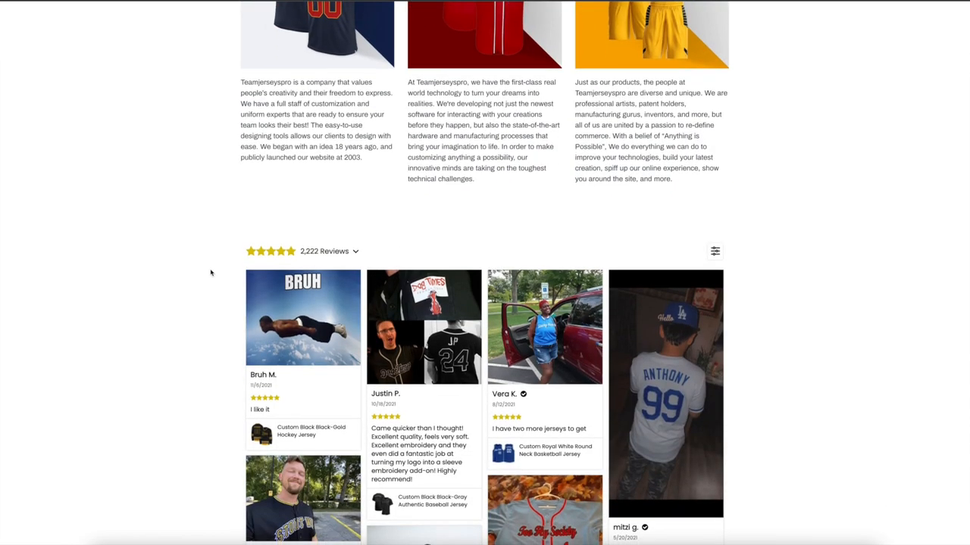
{"action": "scroll", "scroll_direction": "down", "scroll_amount": 3}
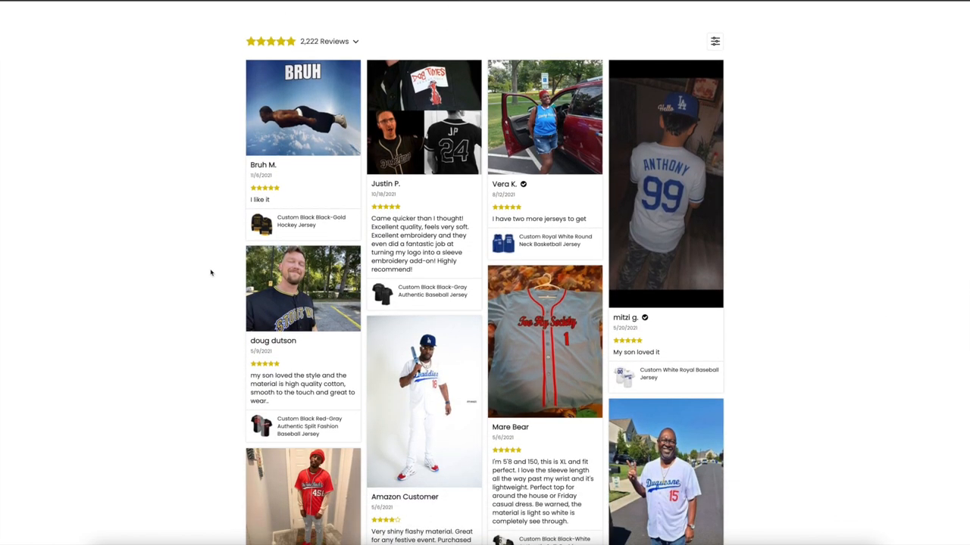
{"action": "scroll", "scroll_direction": "down", "scroll_amount": 3}
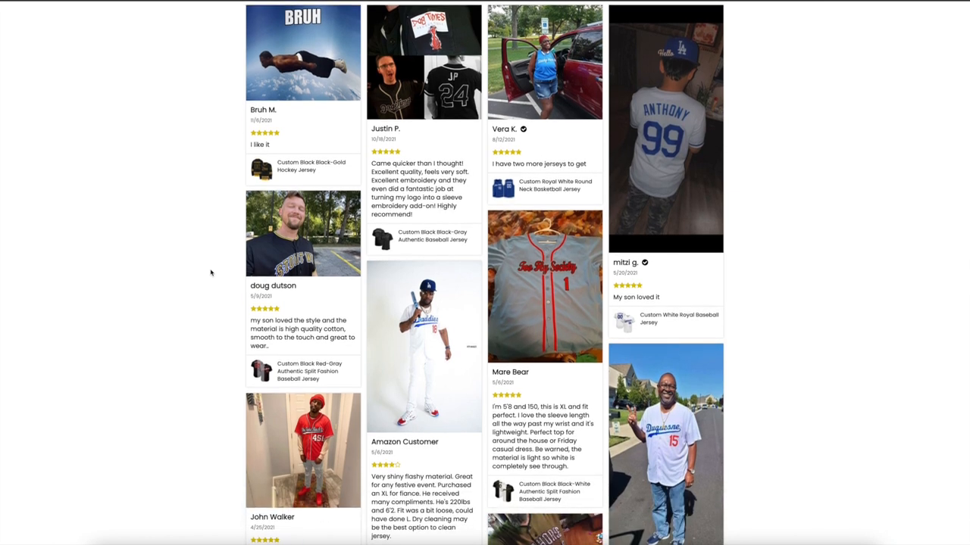
{"action": "scroll", "scroll_direction": "down", "scroll_amount": 3}
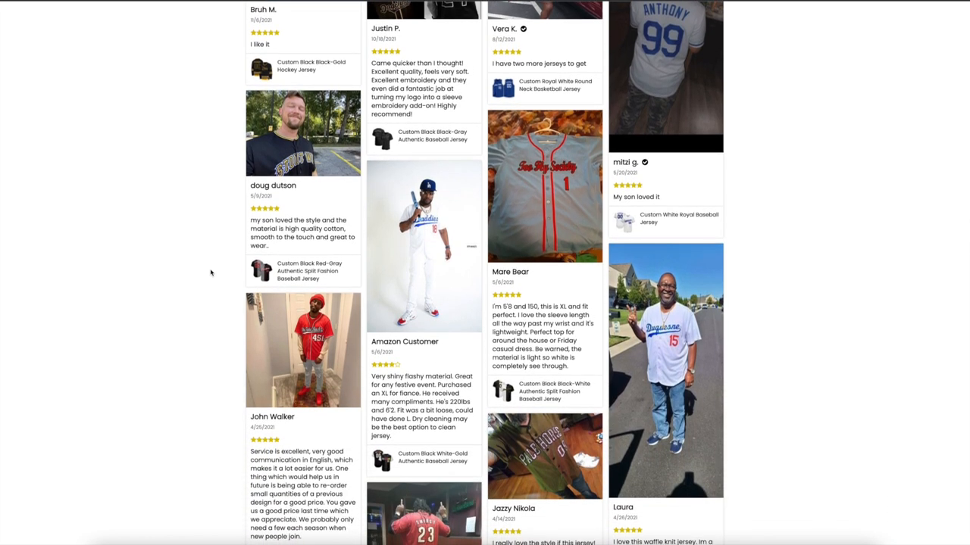
{"action": "scroll", "scroll_direction": "down", "scroll_amount": 3}
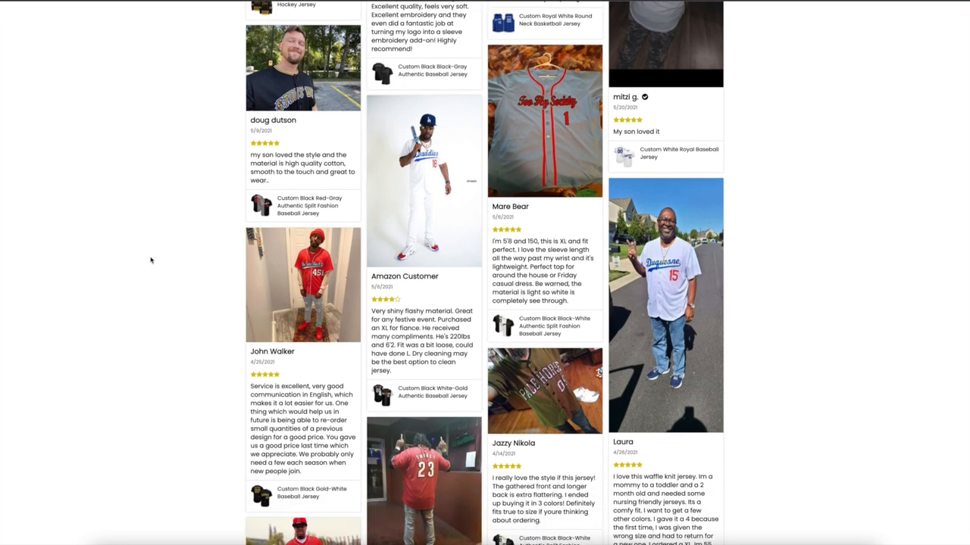
{"action": "scroll", "scroll_direction": "down", "scroll_amount": 3}
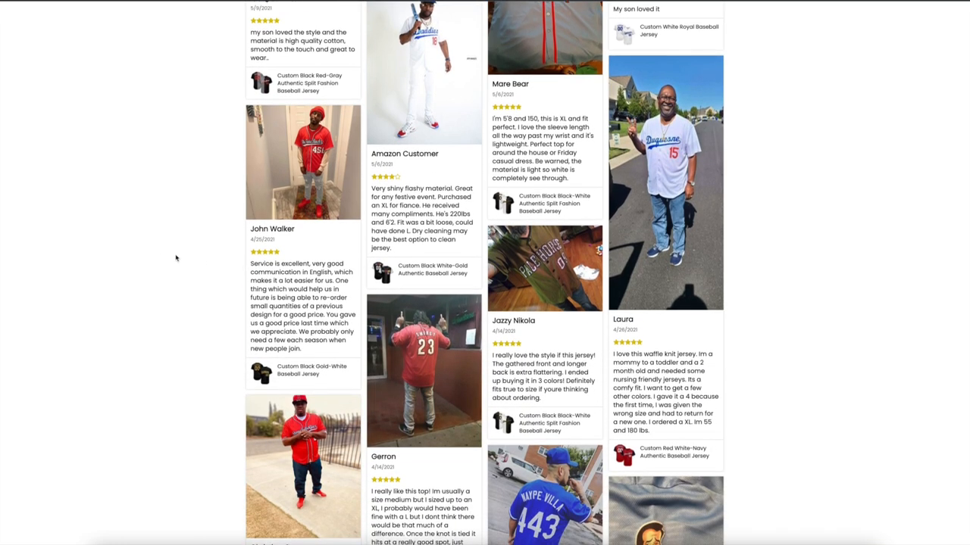
{"action": "scroll", "scroll_direction": "down", "scroll_amount": 3}
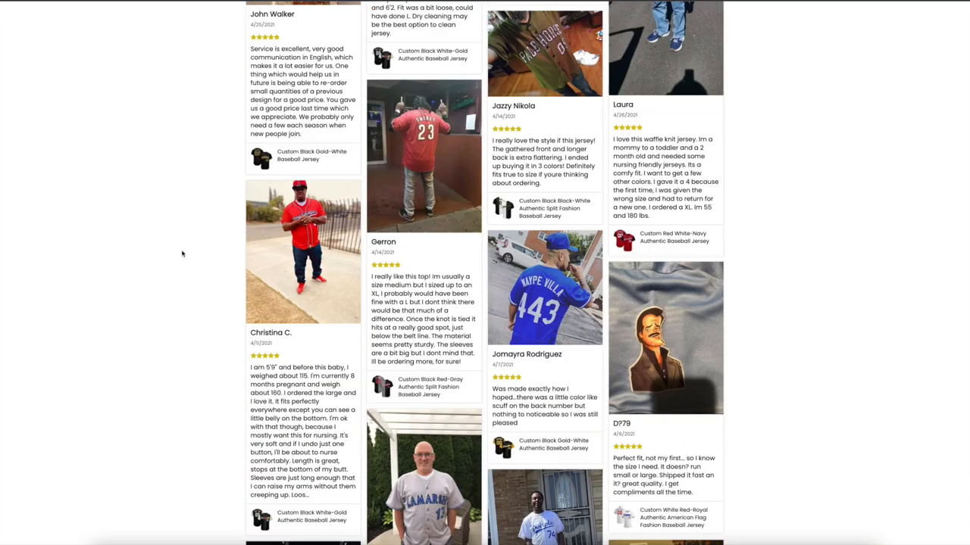
{"action": "scroll", "scroll_direction": "down", "scroll_amount": 3}
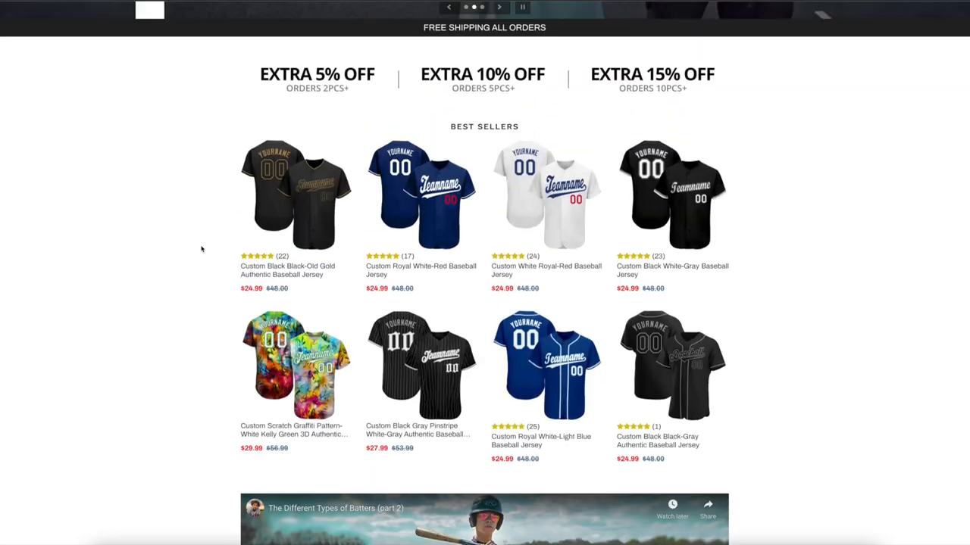
{"action": "scroll", "scroll_direction": "up", "scroll_amount": 3}
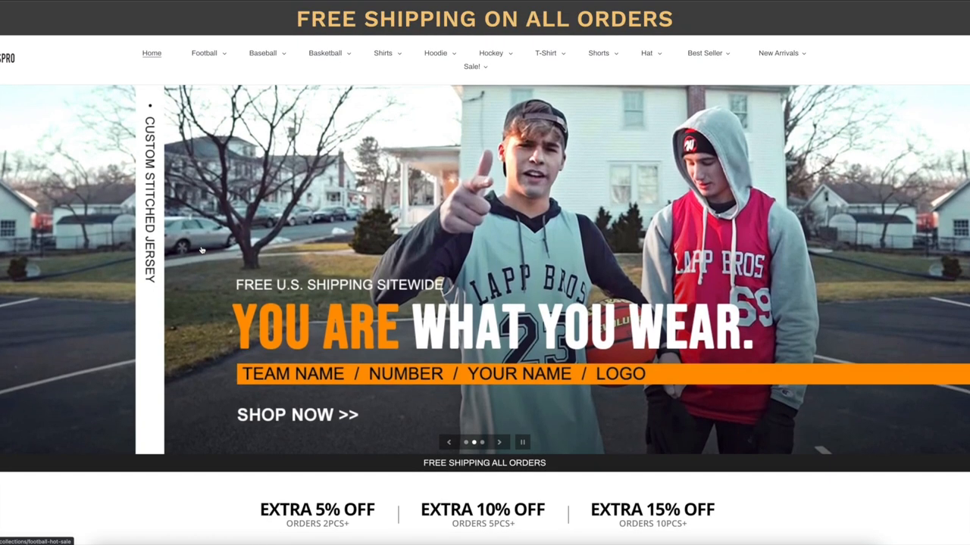
{"action": "mouse_move", "coordinate": [319, 281]}
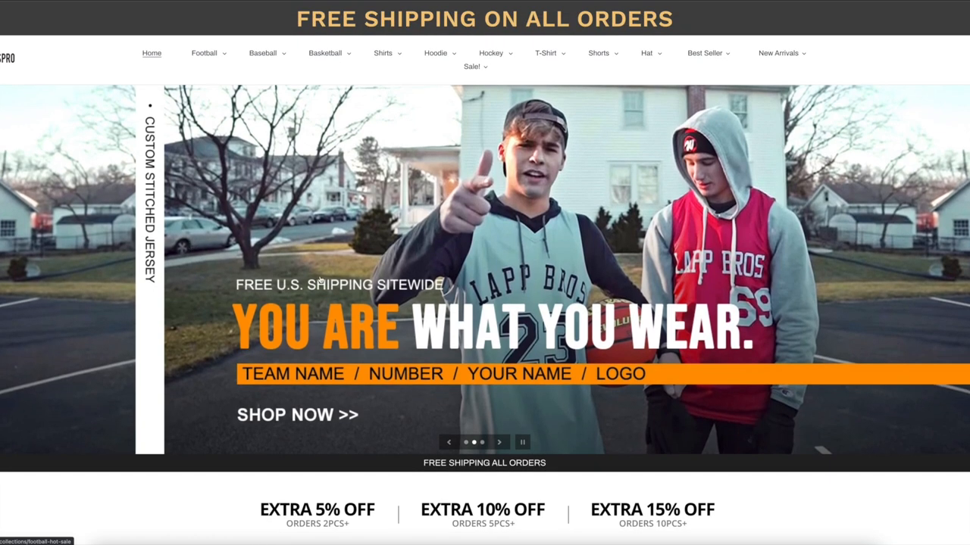
{"action": "scroll", "scroll_direction": "down", "scroll_amount": 3}
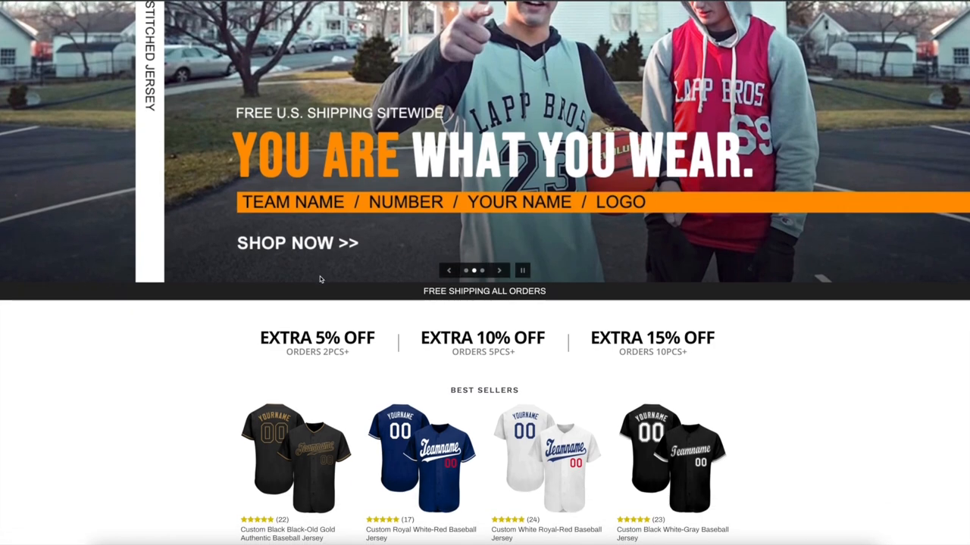
{"action": "scroll", "scroll_direction": "down", "scroll_amount": 3}
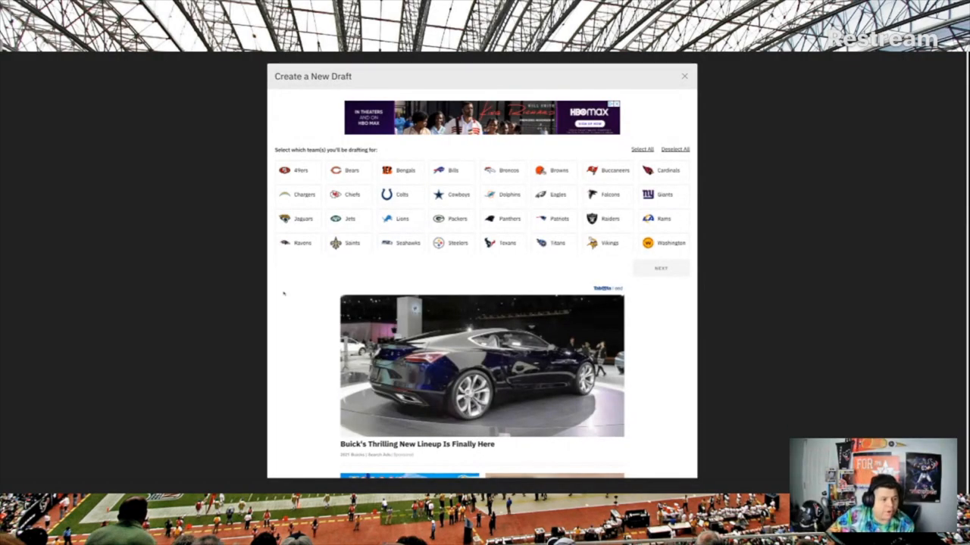
{"action": "left_click", "coordinate": [503, 242]}
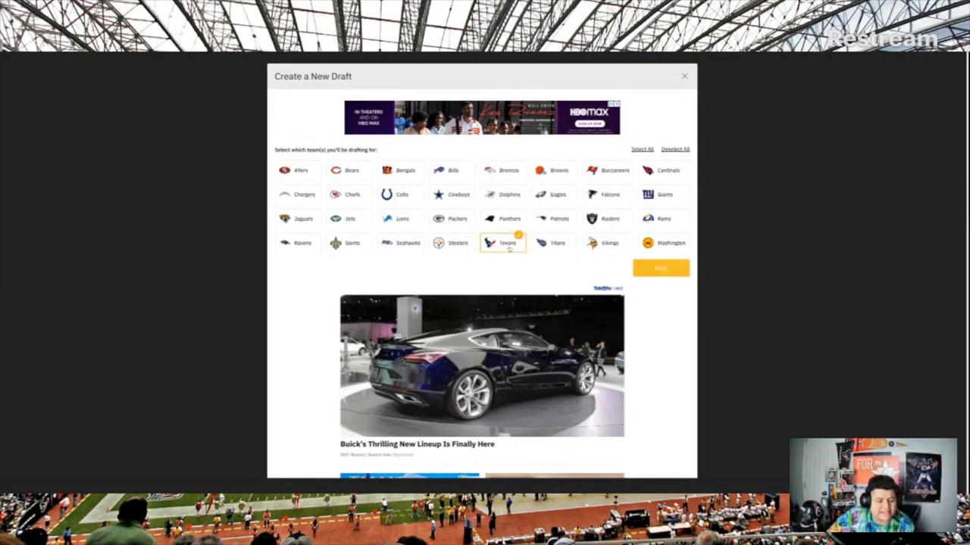
{"action": "left_click", "coordinate": [503, 193]}
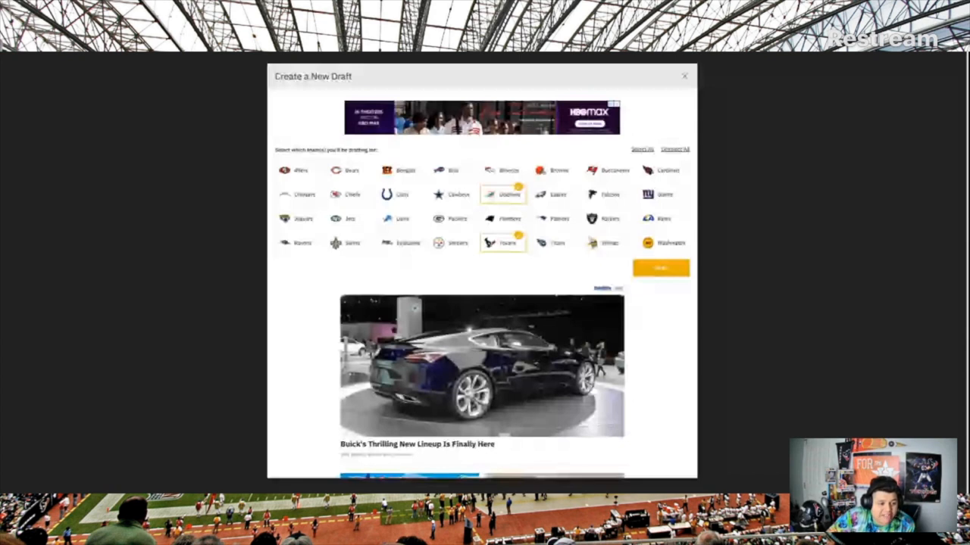
Step: Start the mock draft so the Lions make the opening pick
{"action": "left_click", "coordinate": [661, 266]}
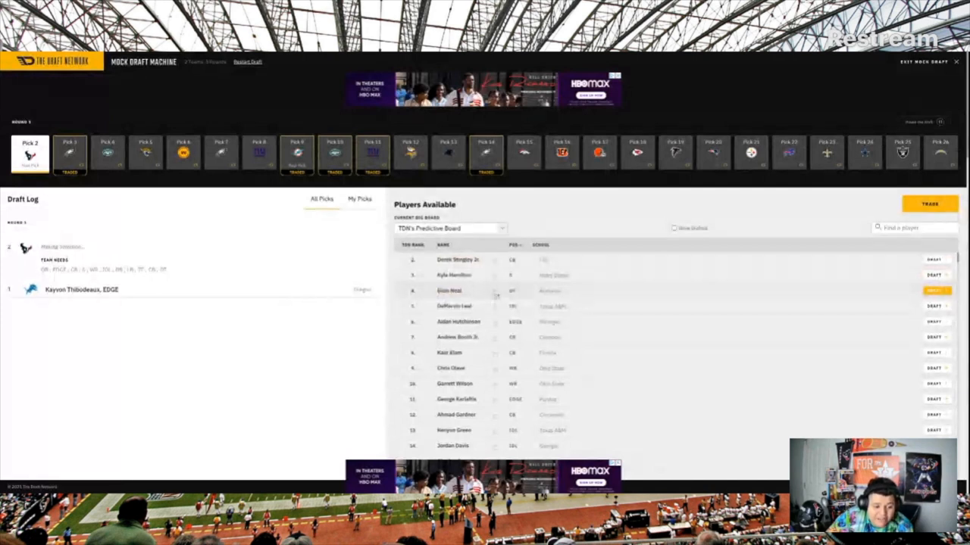
Step: Draft Evan Neal for the Texans at pick 2 and let the CPU picks run
{"action": "left_click", "coordinate": [448, 291]}
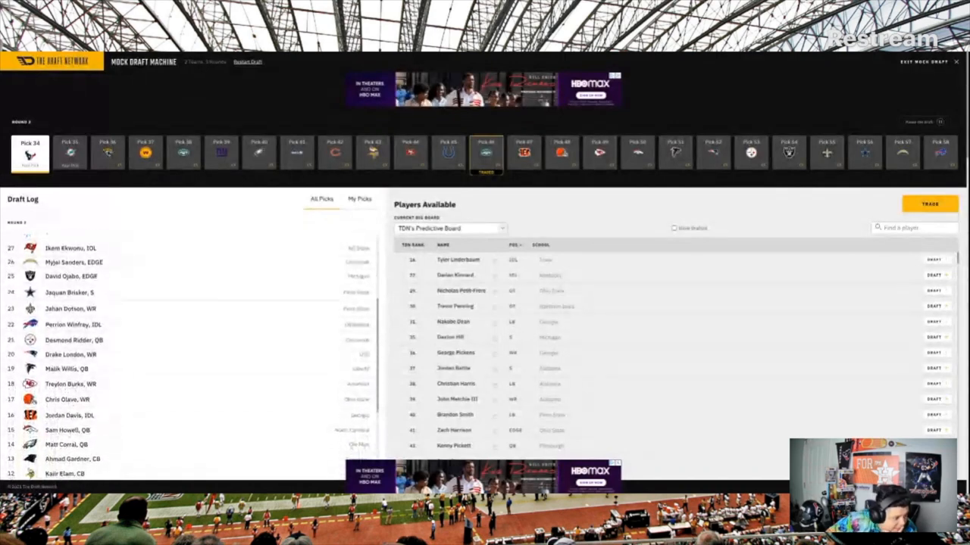
Step: Draft Tyler Linderbaum, IOL, for the Texans at pick 34
{"action": "scroll", "scroll_direction": "down", "scroll_amount": 3}
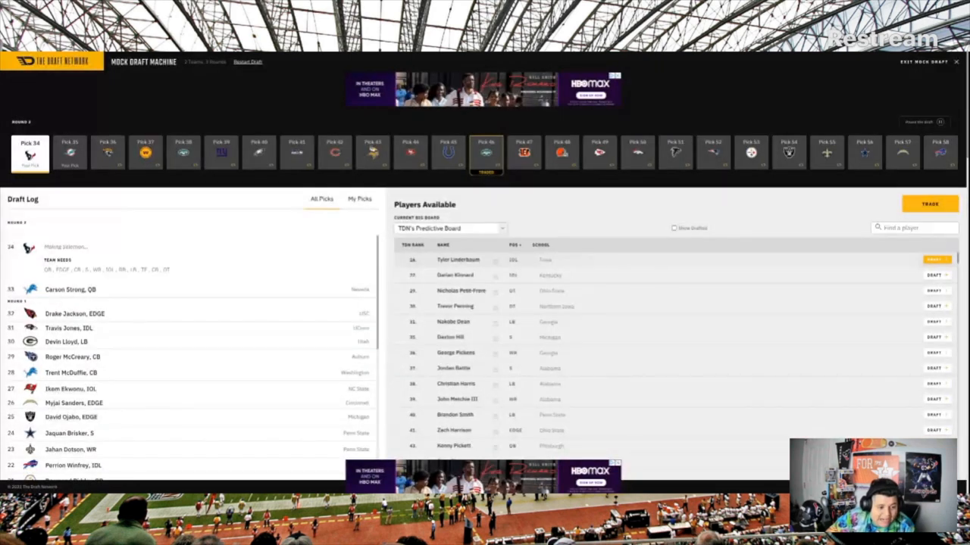
{"action": "left_click", "coordinate": [458, 260]}
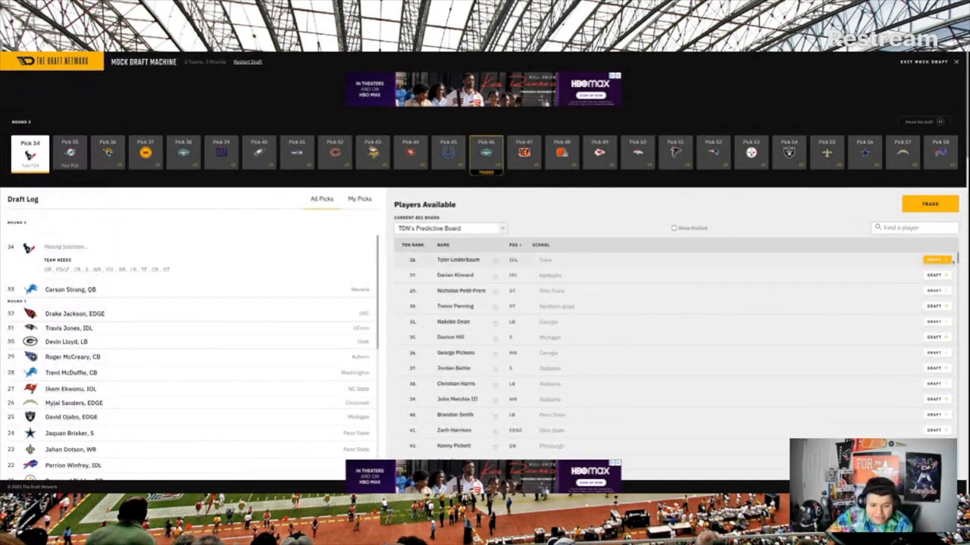
{"action": "left_click", "coordinate": [935, 259]}
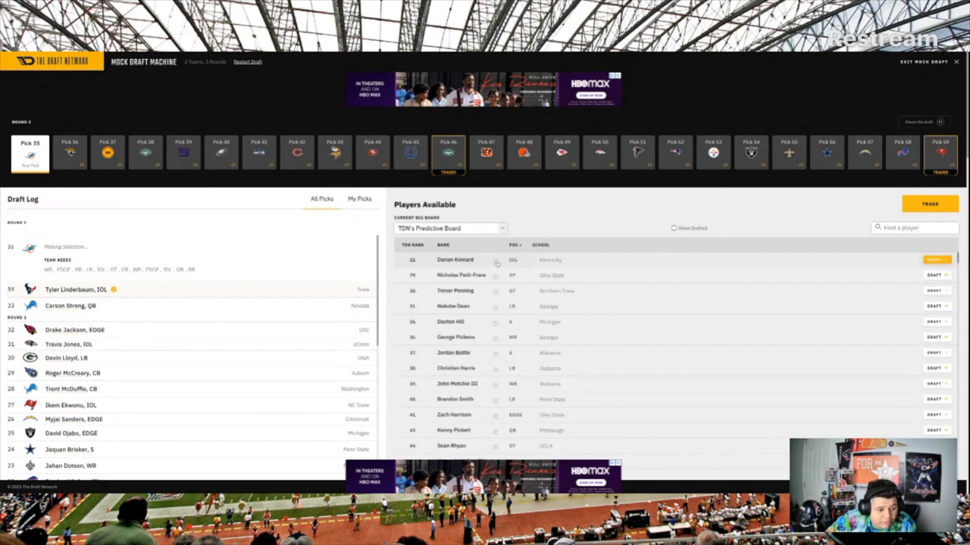
{"action": "left_click", "coordinate": [455, 260]}
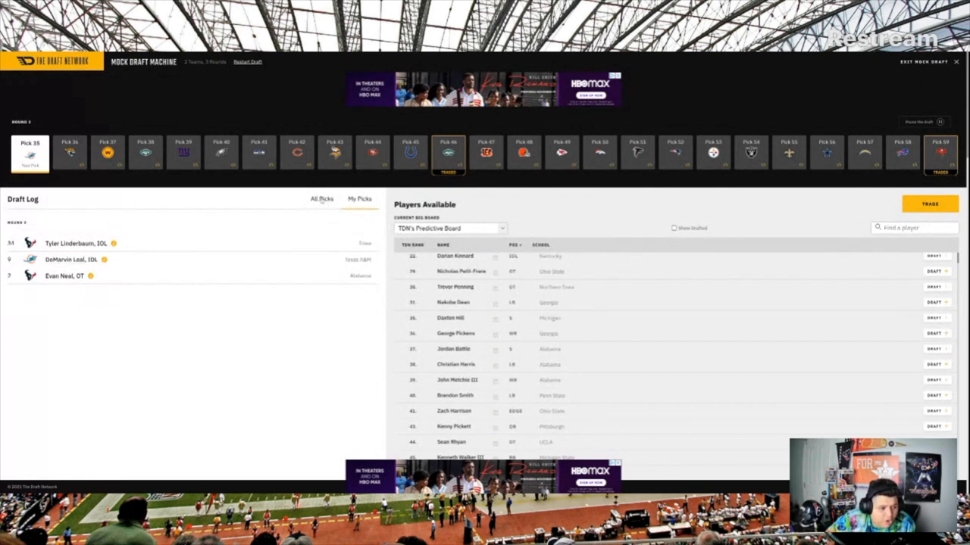
{"action": "left_click", "coordinate": [321, 198]}
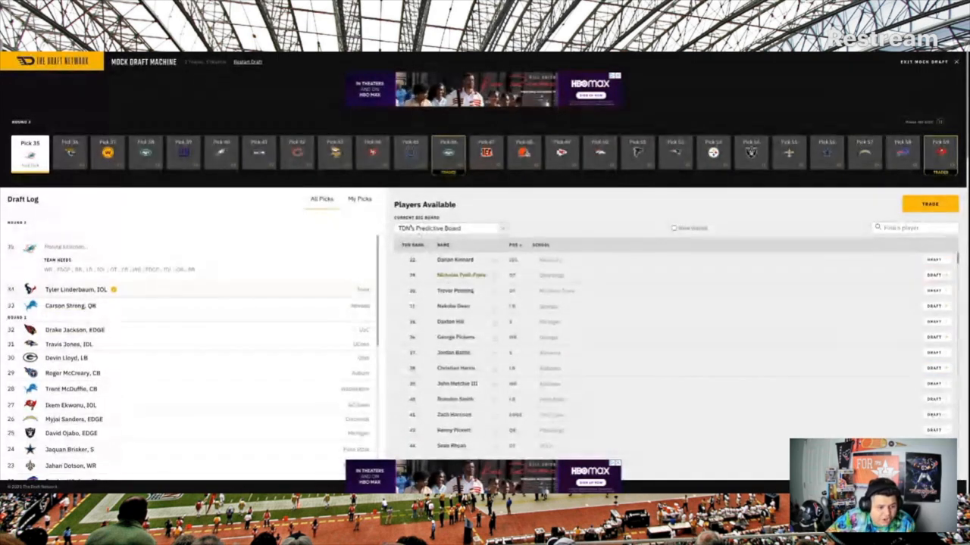
{"action": "left_click", "coordinate": [360, 199]}
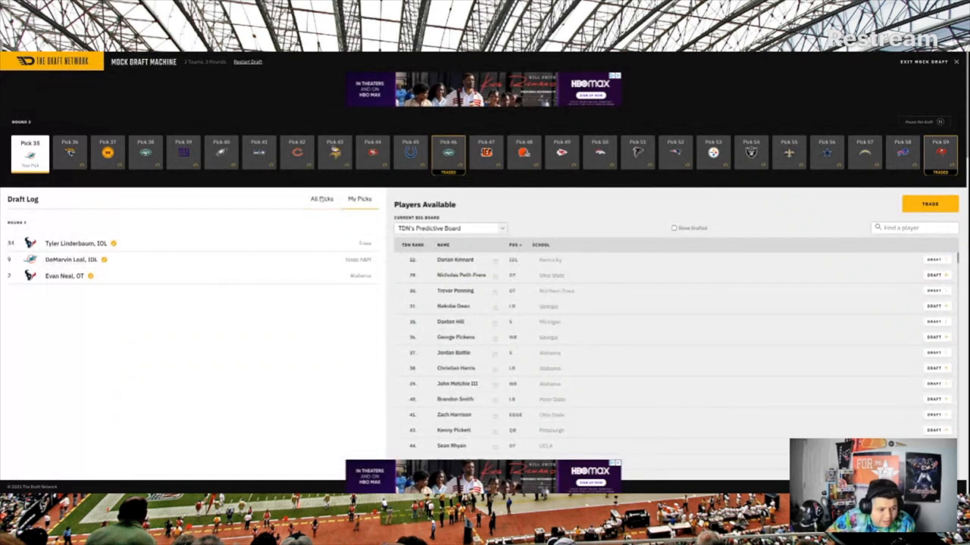
{"action": "left_click", "coordinate": [321, 199]}
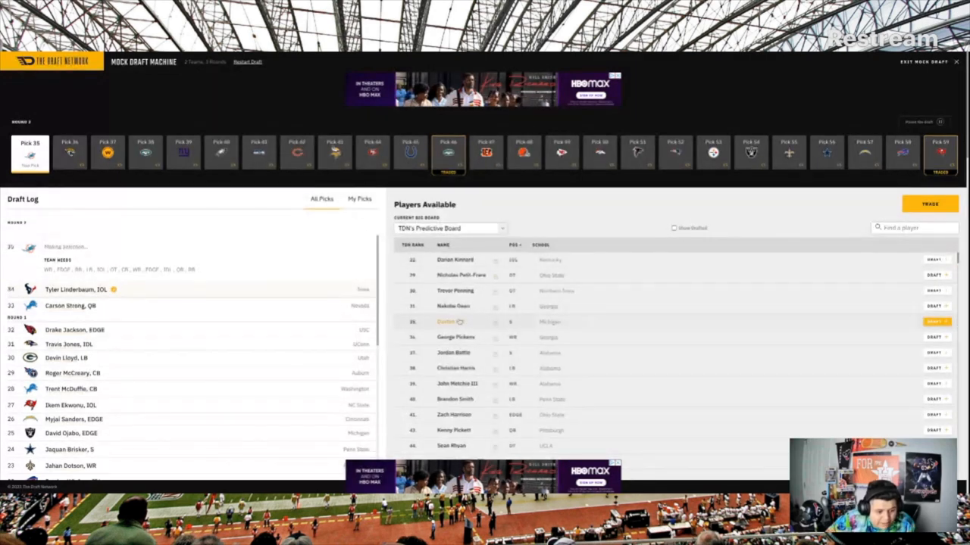
{"action": "left_click", "coordinate": [455, 321]}
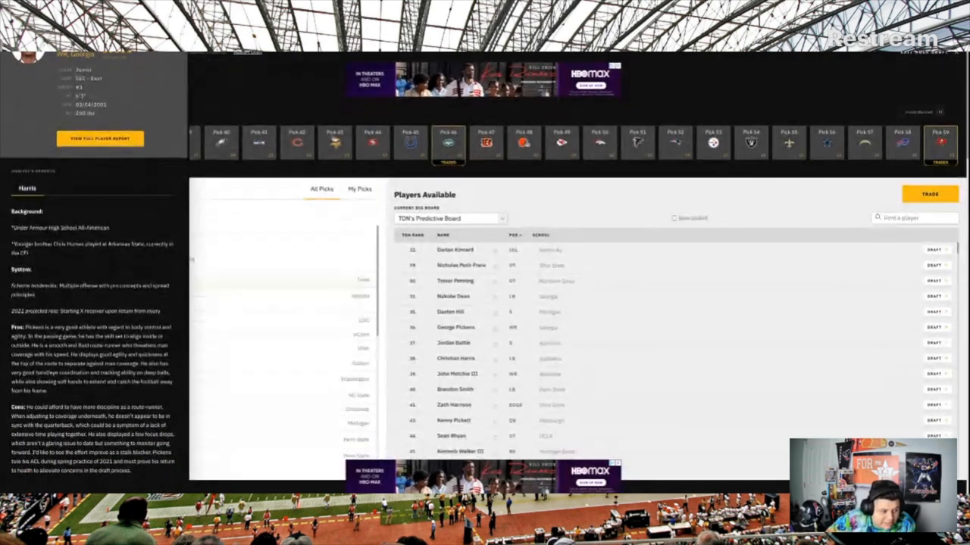
{"action": "scroll", "scroll_direction": "up", "scroll_amount": 3}
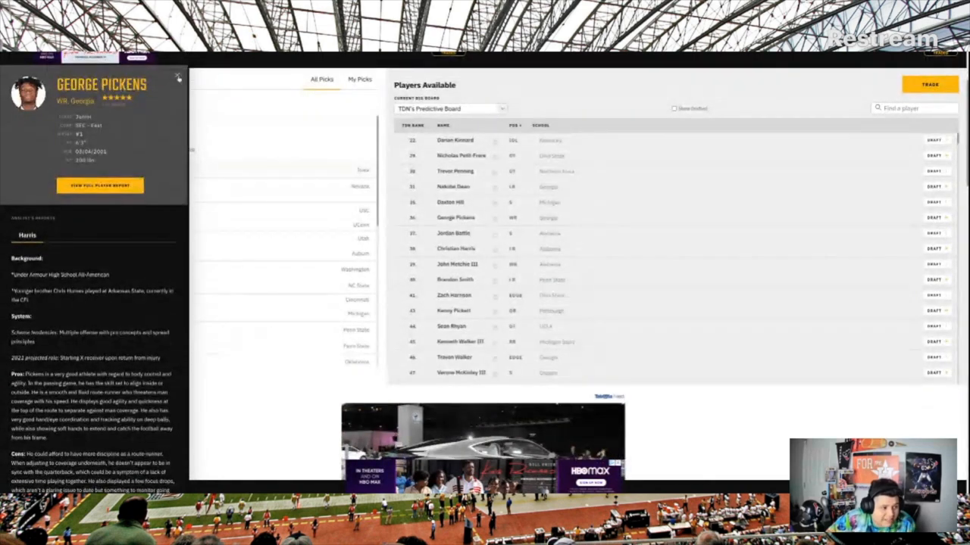
{"action": "left_click", "coordinate": [179, 79]}
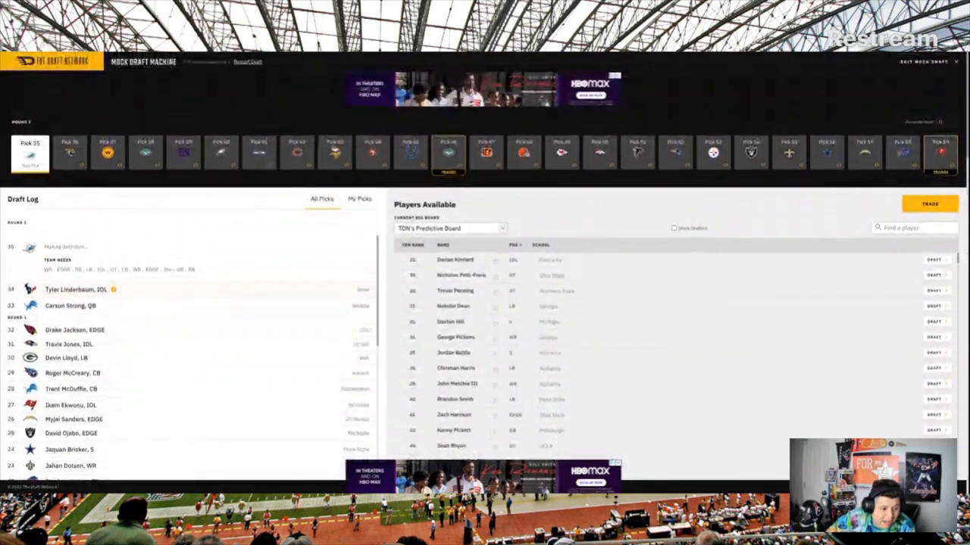
{"action": "left_click", "coordinate": [934, 351]}
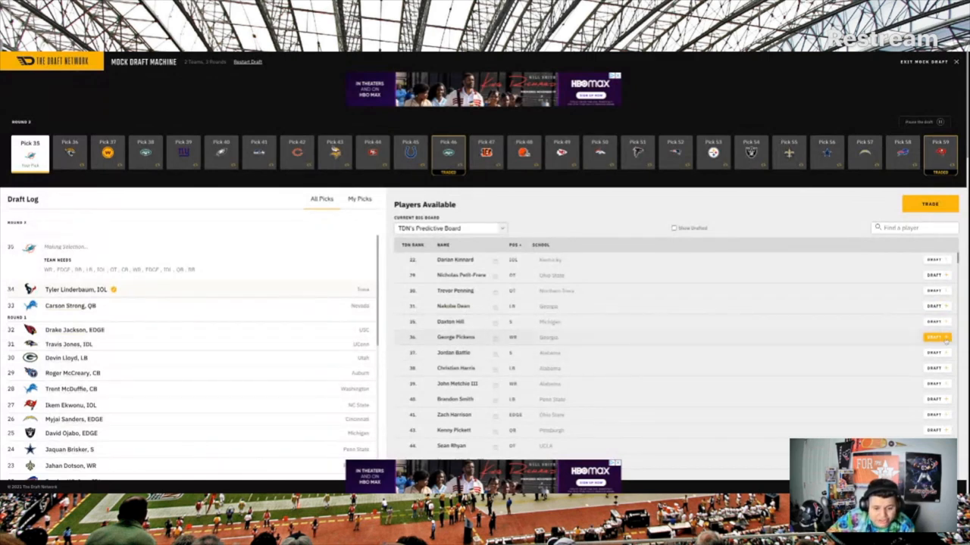
Step: Draft George Pickens for the Dolphins and let the CPU picks run
{"action": "left_click", "coordinate": [936, 337]}
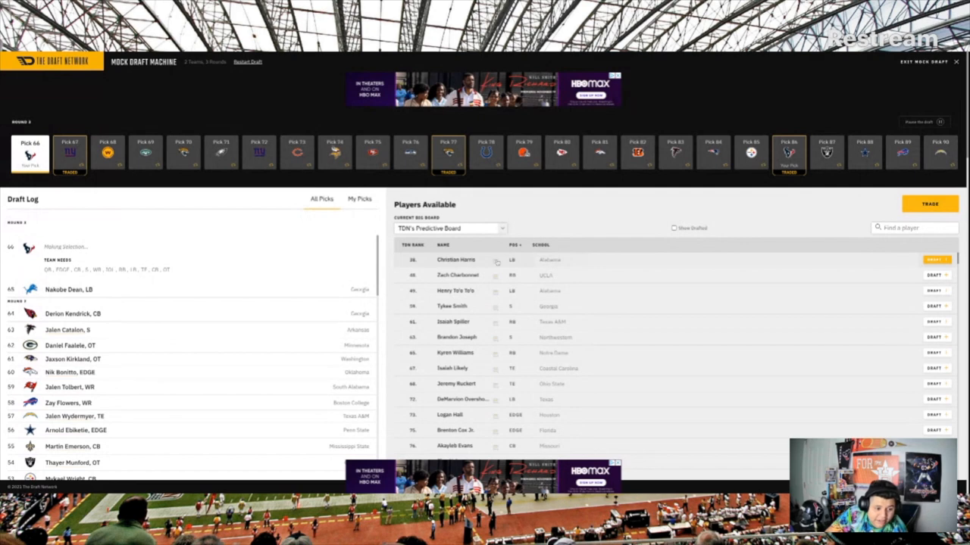
Step: View Christian Harris's scouting profile while waiting for the Texans' pick
{"action": "left_click", "coordinate": [455, 259]}
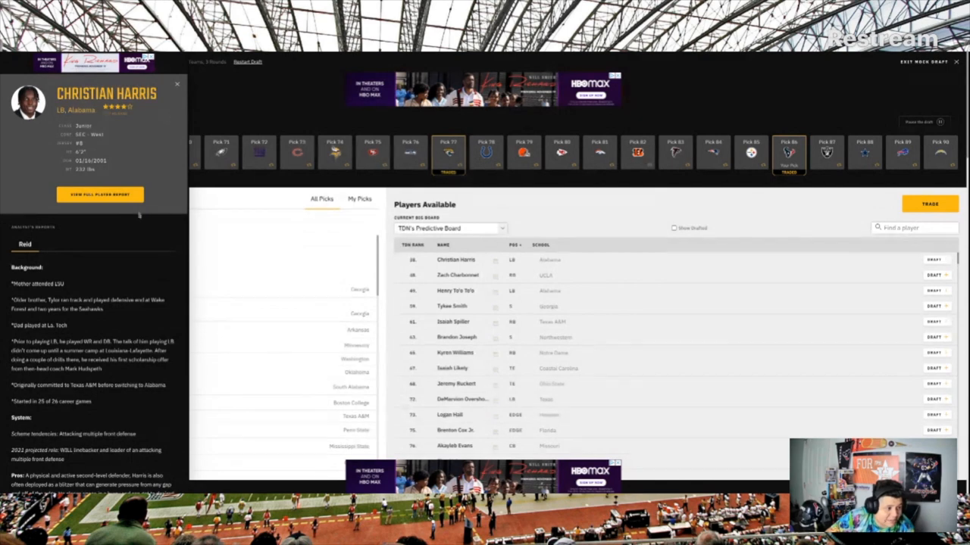
{"action": "mouse_move", "coordinate": [164, 112]}
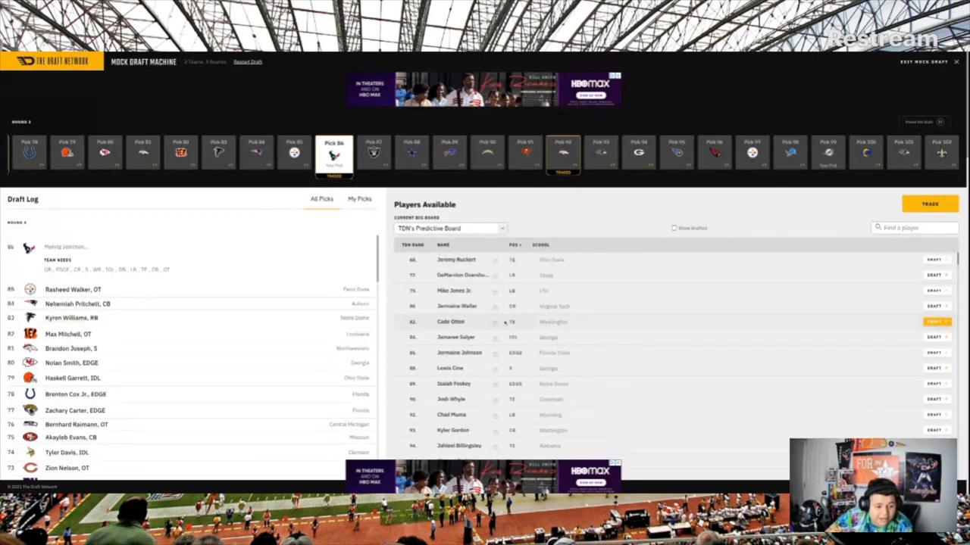
Step: Draft Jermaine Waller, CB, for the Texans and let the CPU picks run to Miami's turn
{"action": "left_click", "coordinate": [457, 306]}
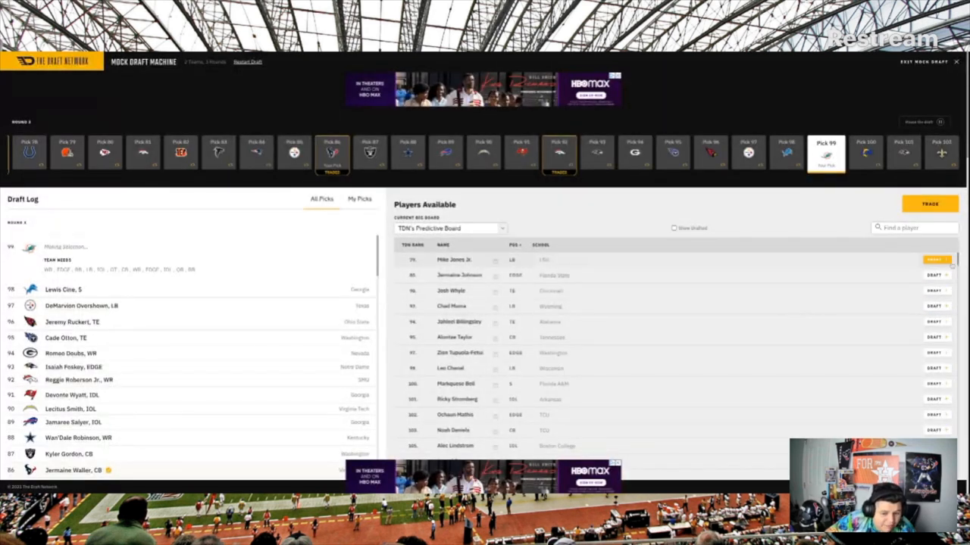
Step: Make the final Dolphins pick and show only User Picks on the Your Draft Results page
{"action": "left_click", "coordinate": [933, 260]}
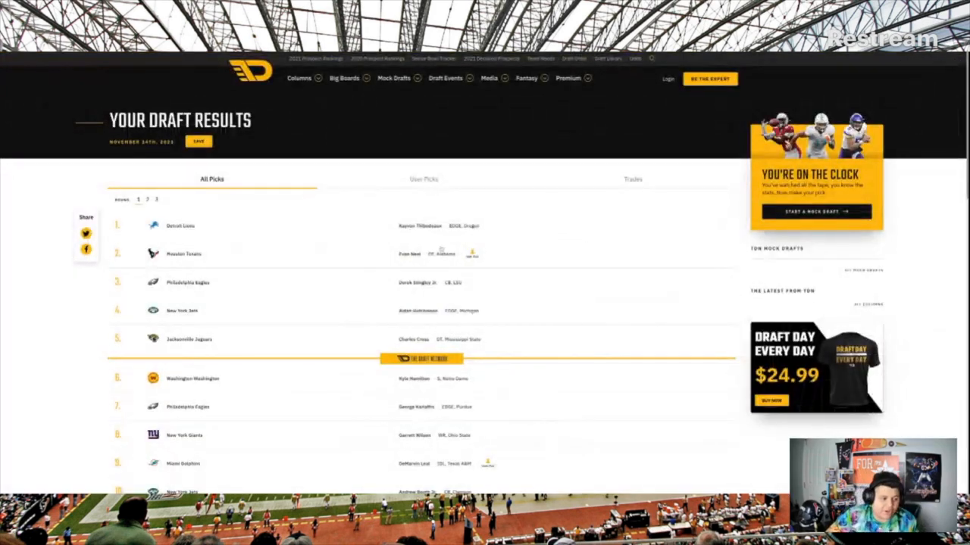
{"action": "left_click", "coordinate": [424, 179]}
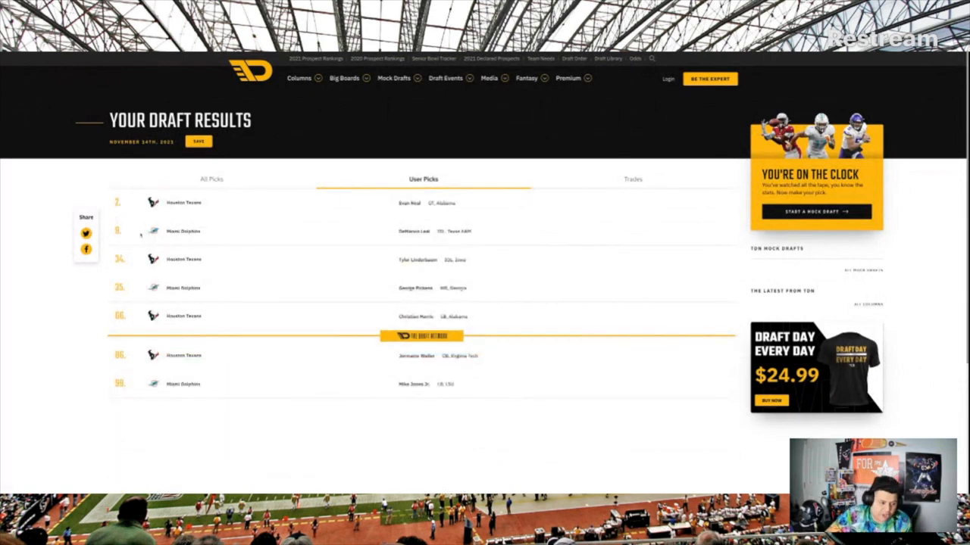